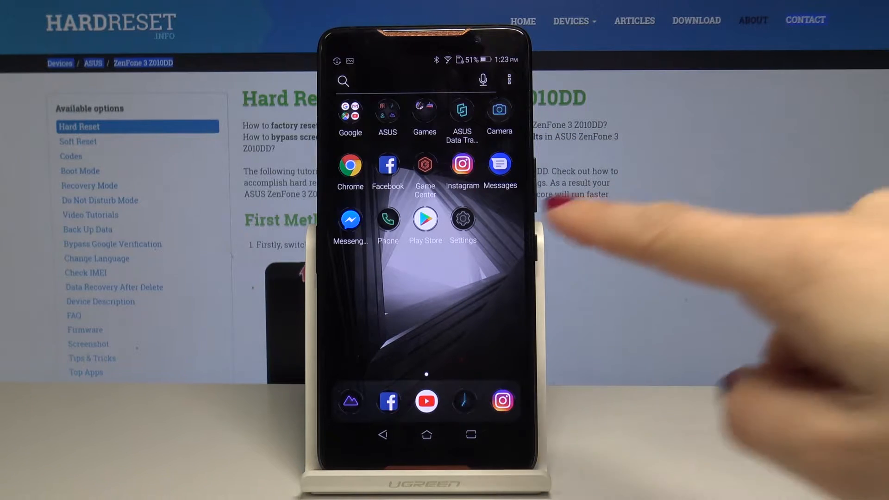
# Step: Go from the home screen into Settings, then System, then Languages & input
pyautogui.click(462, 218)
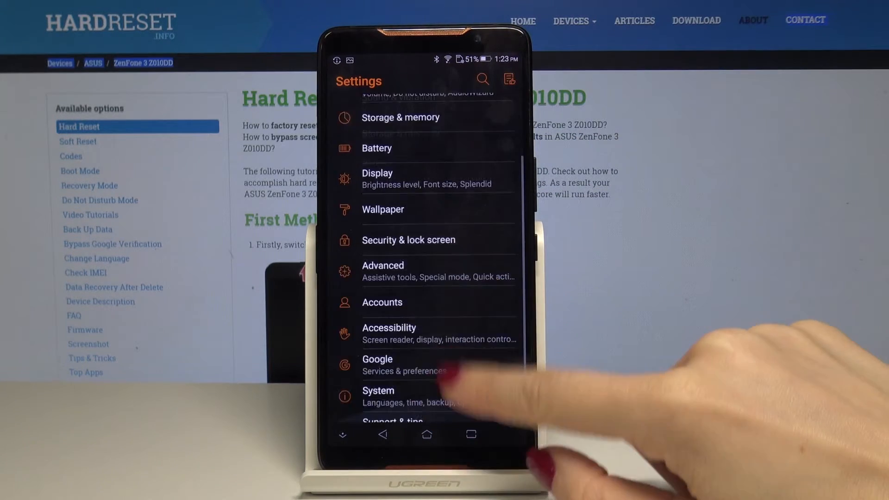
pyautogui.scroll(3)
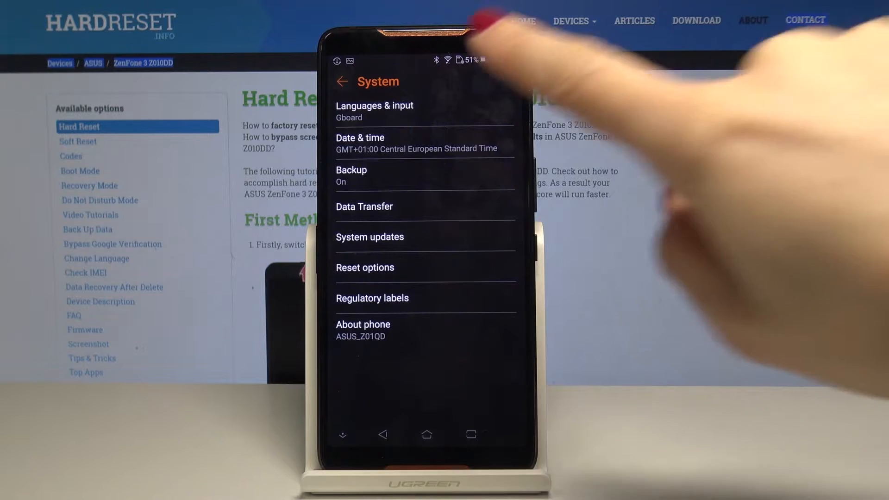
pyautogui.click(374, 111)
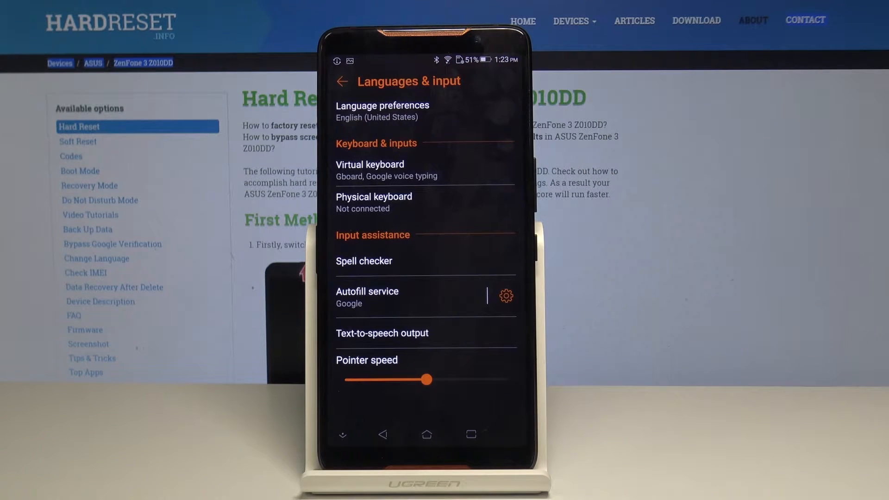
# Step: Open Add a language and scroll the list past Español toward Filipino
pyautogui.click(382, 112)
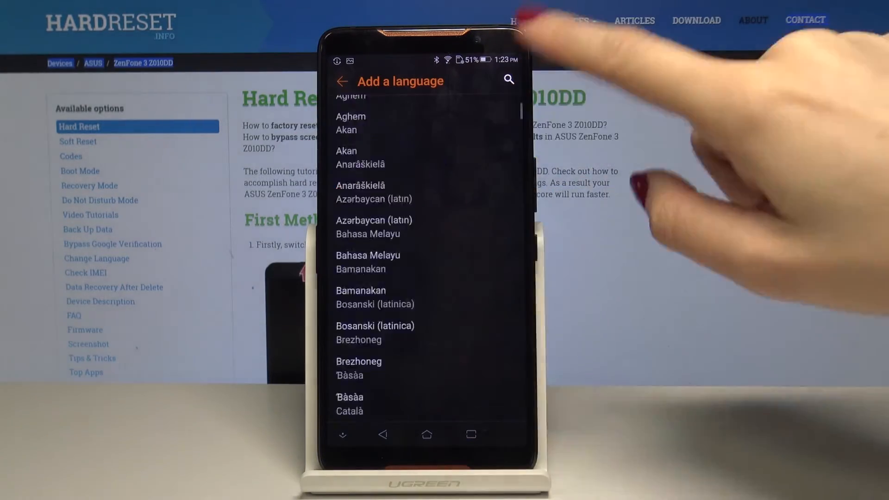
pyautogui.scroll(-3)
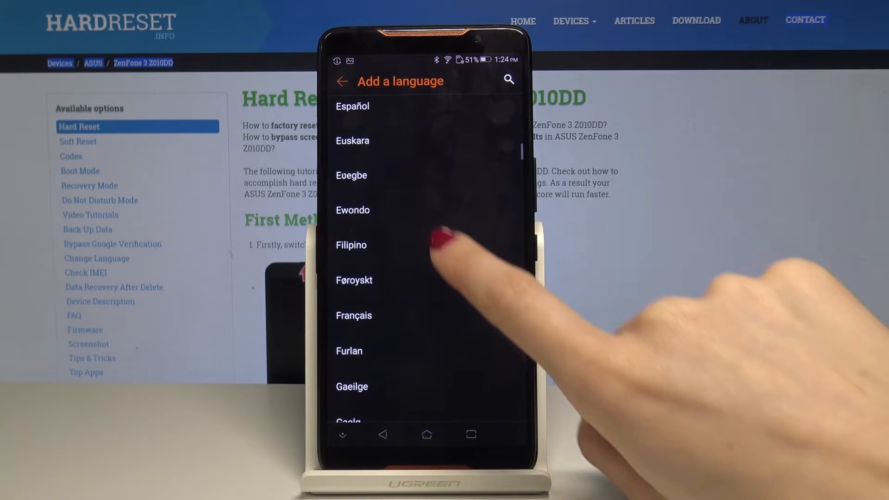
# Step: Add Filipino (Pilipinas), switching the Settings menus to Filipino
pyautogui.click(351, 245)
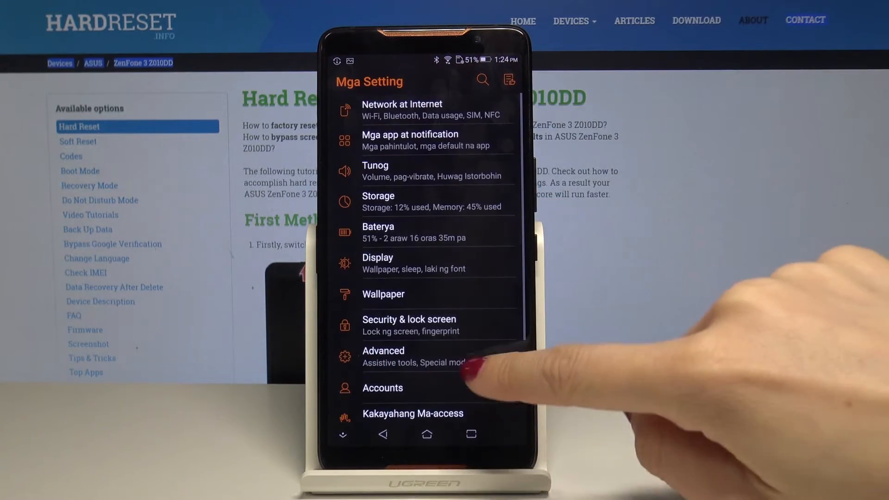
# Step: Navigate System > Mga wika at input so English (United States) sits above Filipino
pyautogui.click(425, 388)
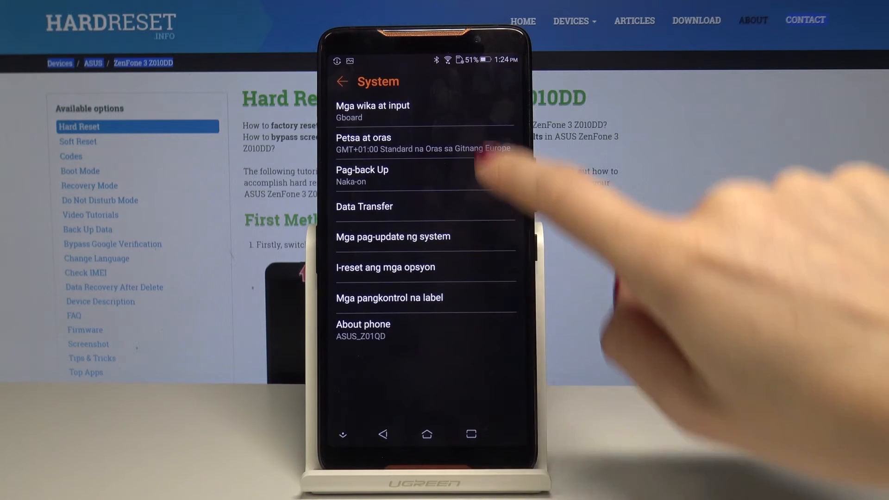
pyautogui.click(373, 112)
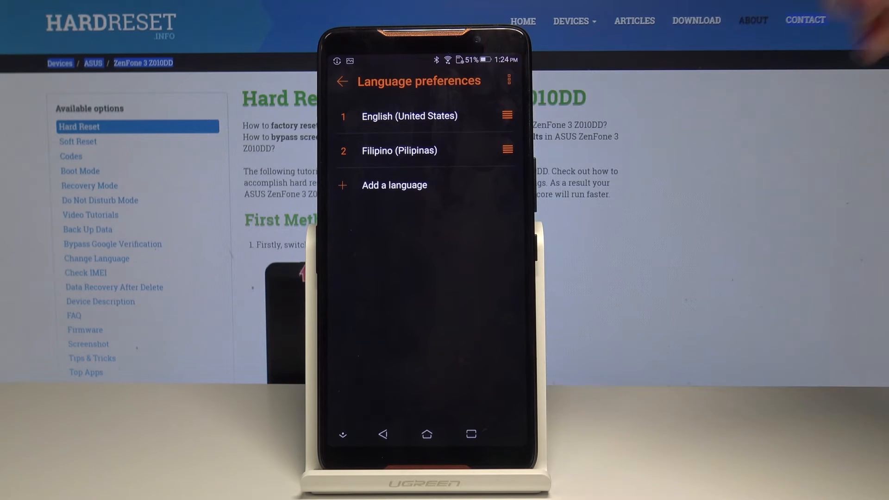
# Step: Remove Filipino (Pilipinas) from Language preferences and return to Languages & input
pyautogui.click(509, 81)
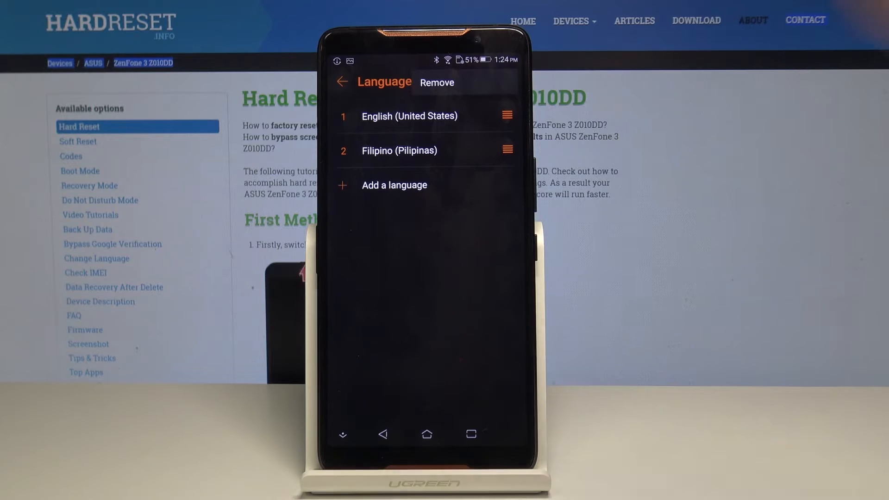
pyautogui.click(437, 83)
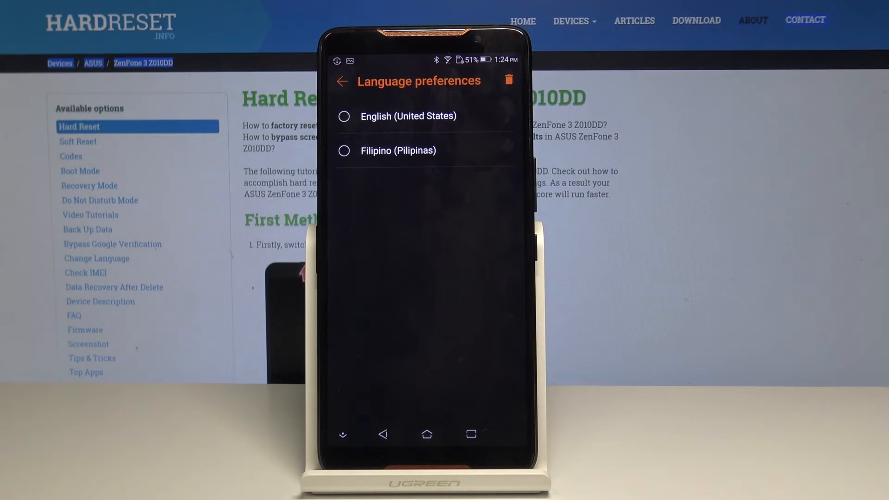
pyautogui.click(344, 150)
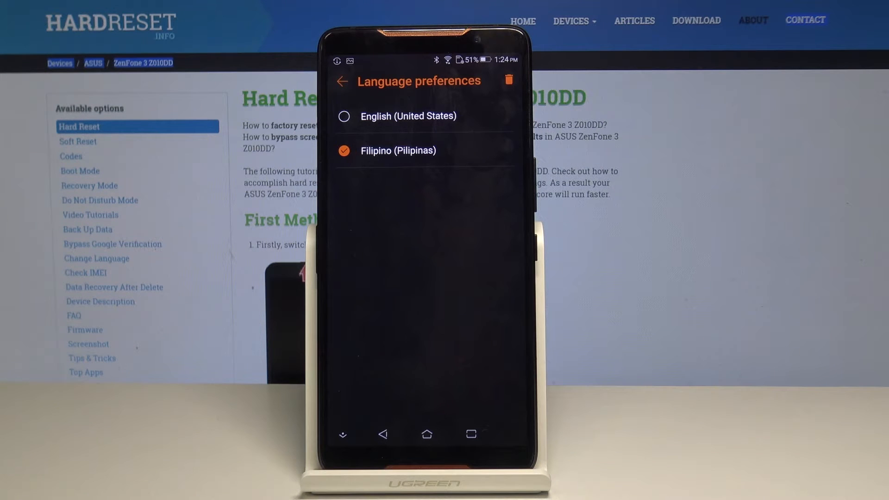
pyautogui.click(508, 80)
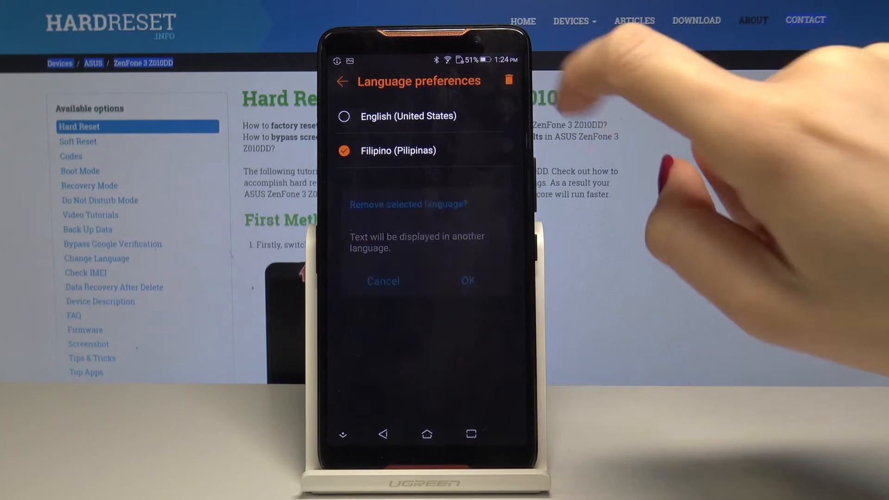
pyautogui.click(467, 281)
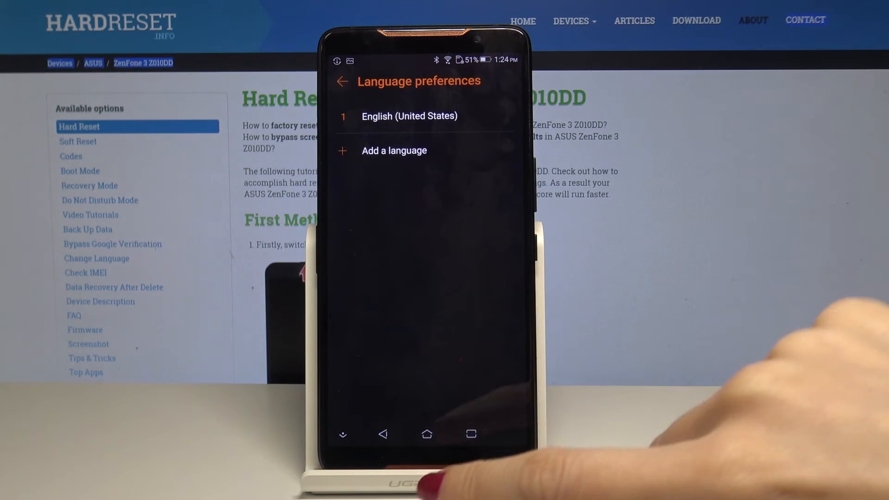
pyautogui.click(343, 81)
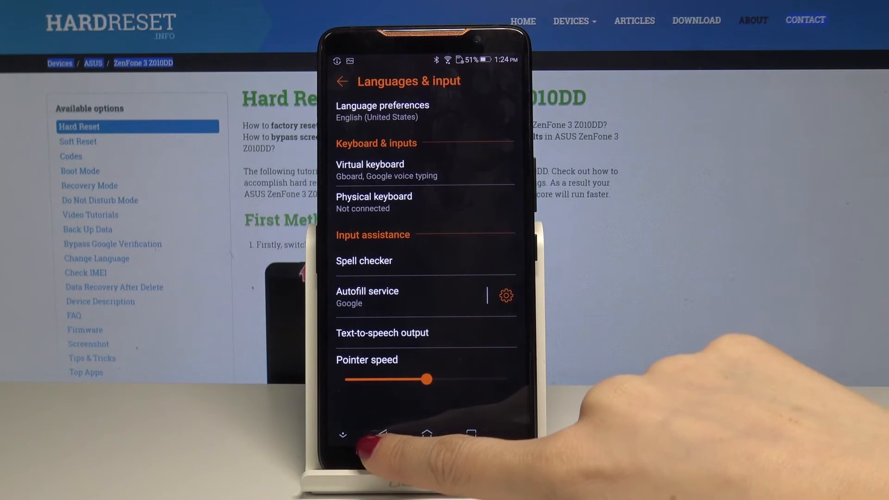
# Step: Back out to the main Settings list and go to the home screen
pyautogui.click(342, 81)
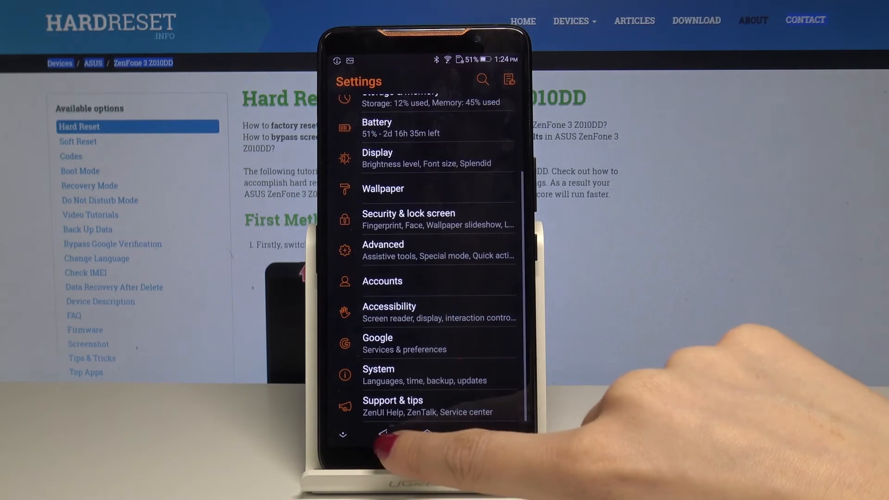
pyautogui.click(427, 434)
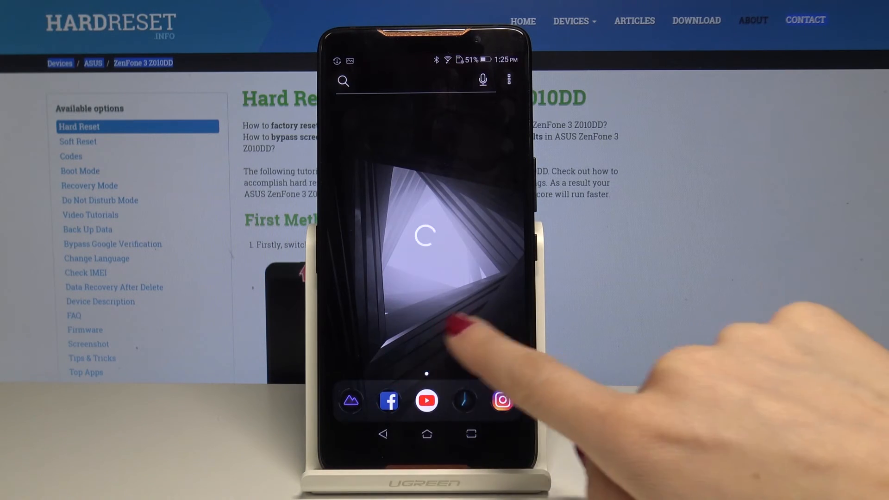